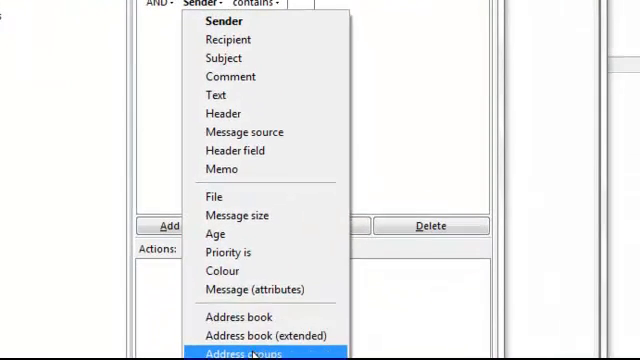
Step: Add a condition requiring the sender not be in the 'second contact' address group
click(238, 353)
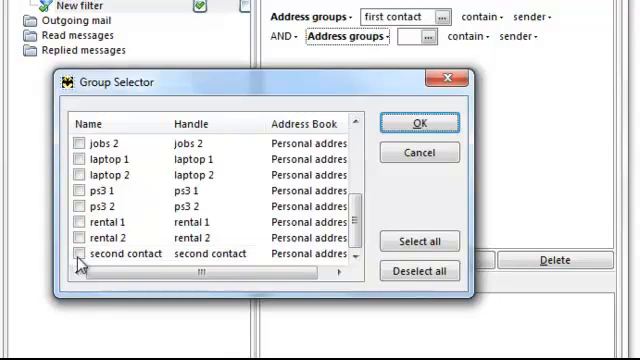
click(79, 253)
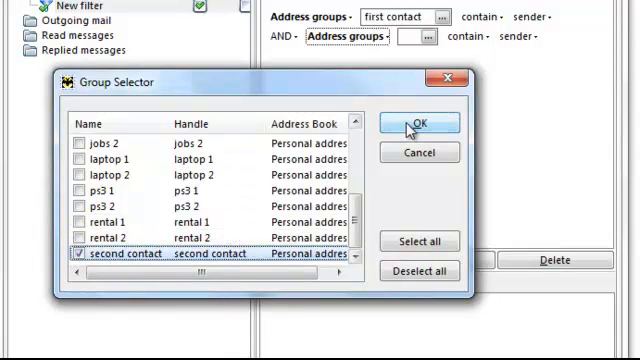
click(418, 122)
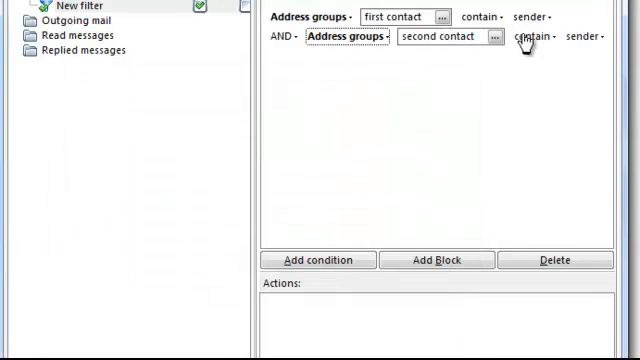
click(534, 38)
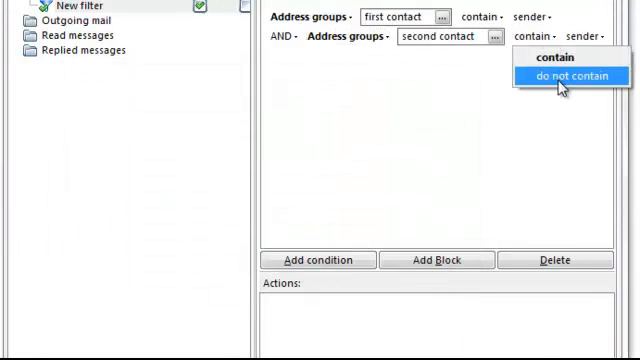
click(568, 75)
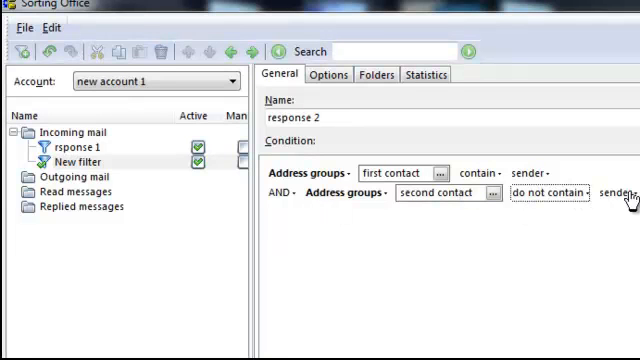
mouse_move(423, 249)
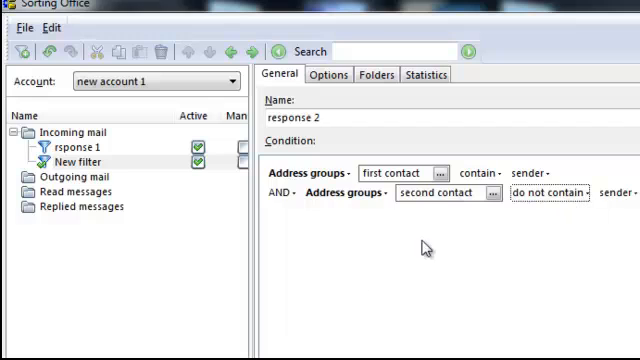
mouse_move(295, 180)
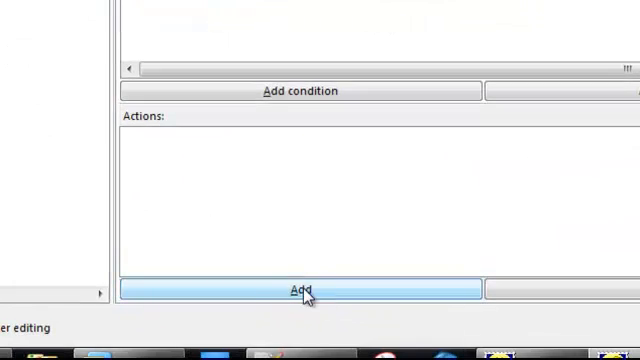
Step: Add an automatic-reply action whose template greeting is replaced by %POSTPONE="10m"
click(299, 290)
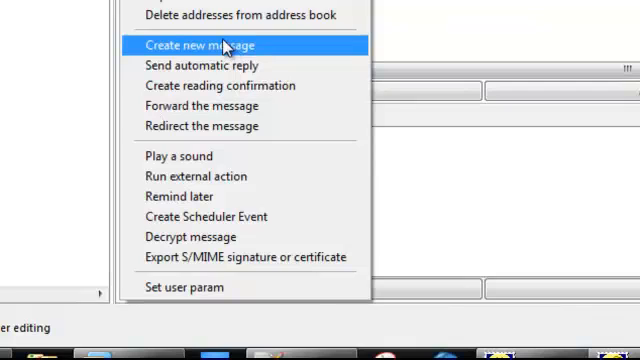
click(214, 45)
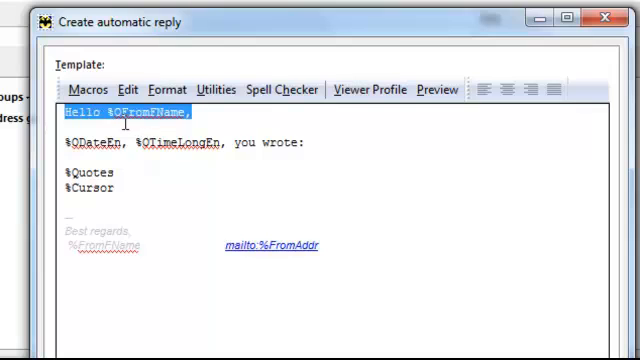
text(%POSTPONE="60m")
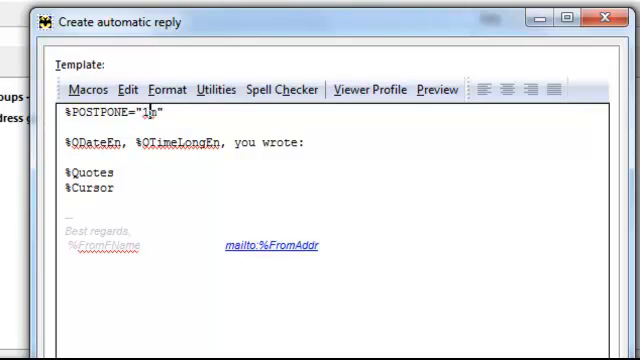
text(0m)
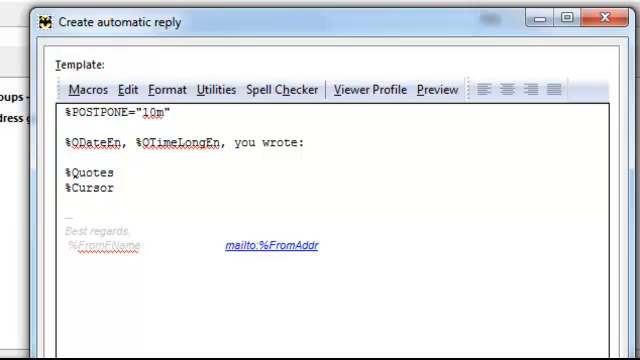
mouse_move(236, 54)
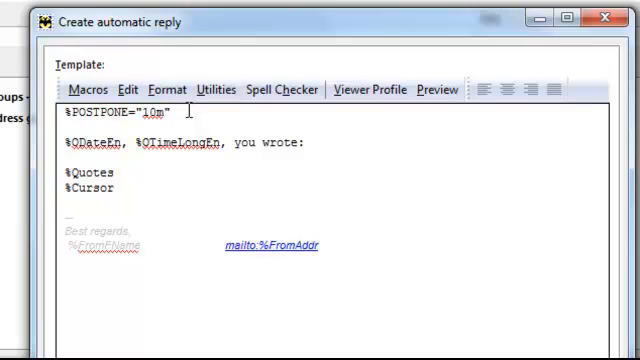
mouse_move(202, 40)
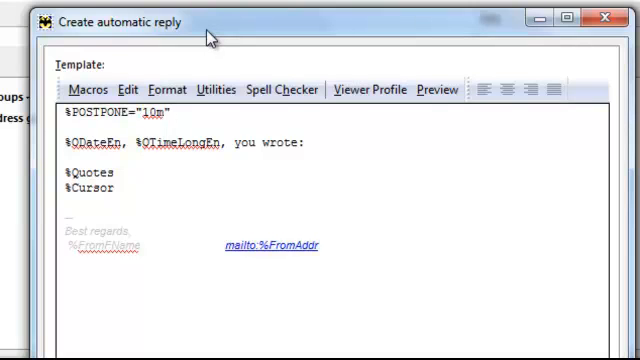
Step: Insert 'go to link blah bla blah' after the postpone macro in the reply template
click(170, 111)
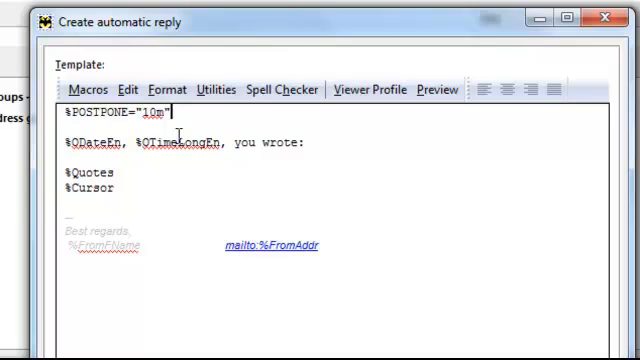
text(go to link)
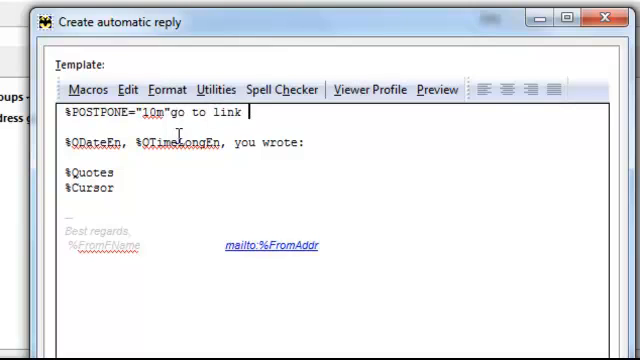
text(blah)
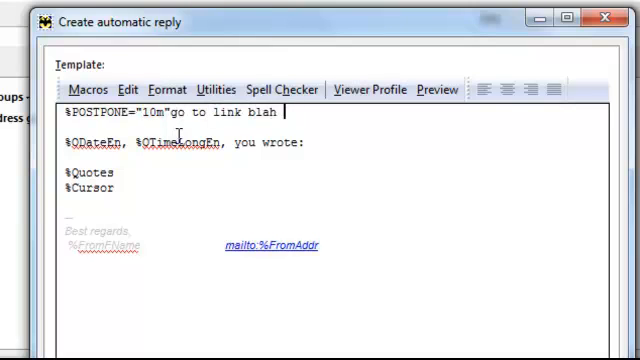
text(bla)
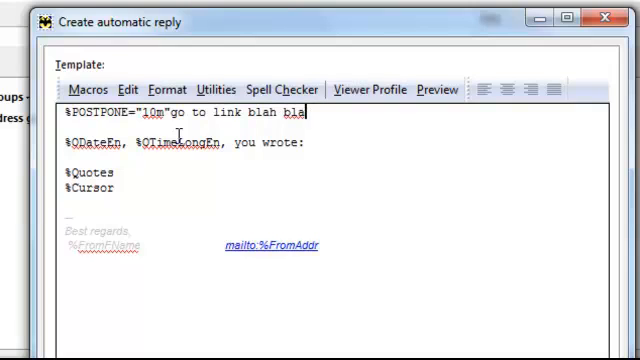
text(blah)
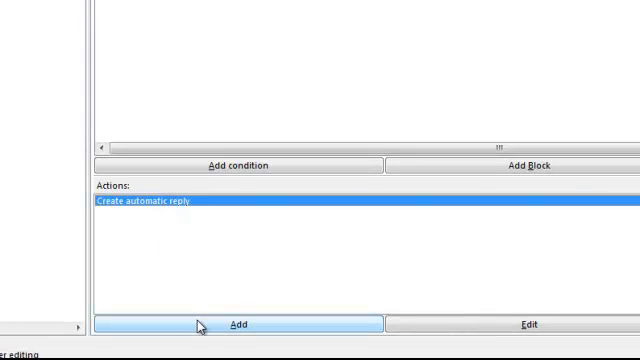
Step: Add an action saving From, Reply-To, CC and BCC addresses to the 'second contact' group
click(236, 325)
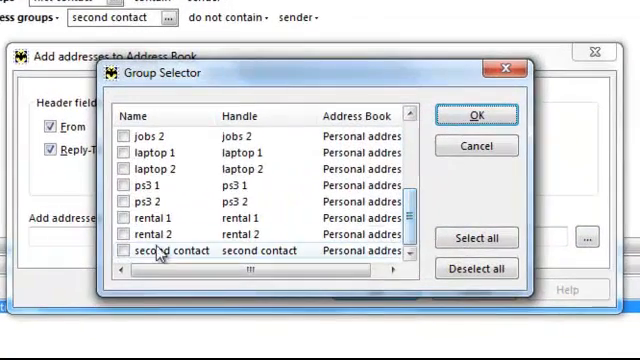
click(128, 249)
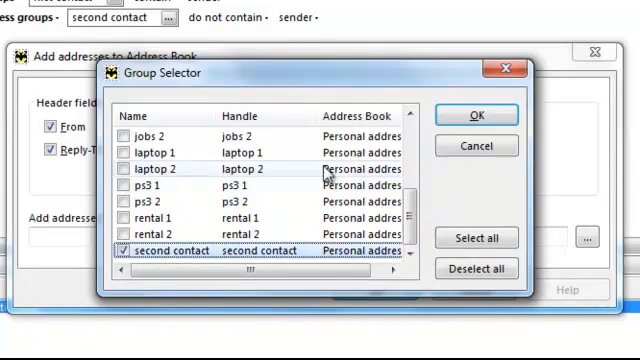
click(476, 115)
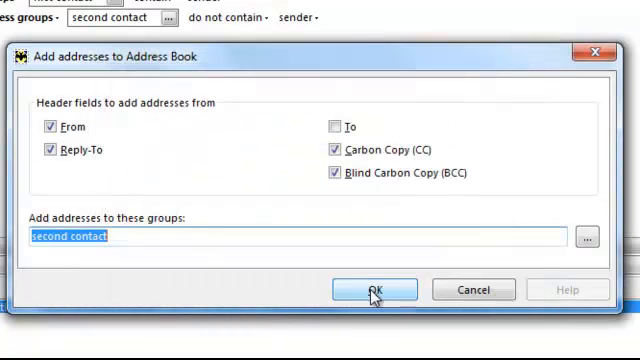
click(373, 289)
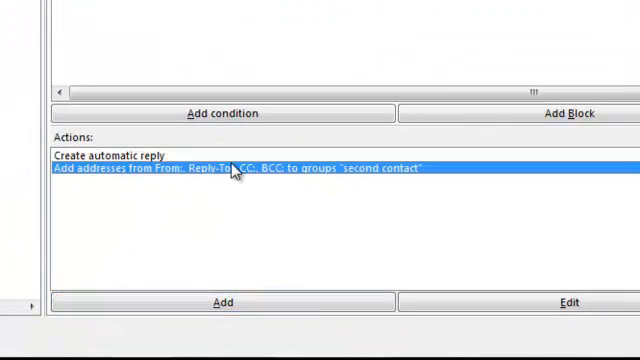
mouse_move(145, 172)
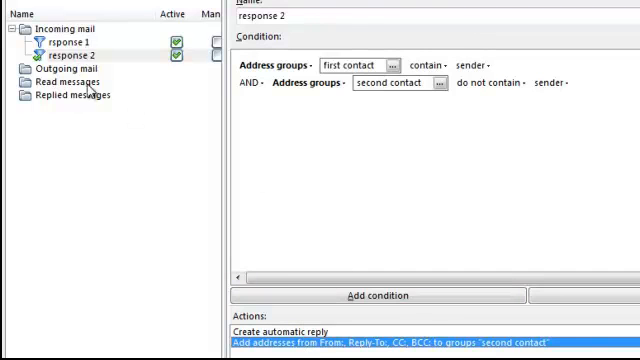
mouse_move(88, 90)
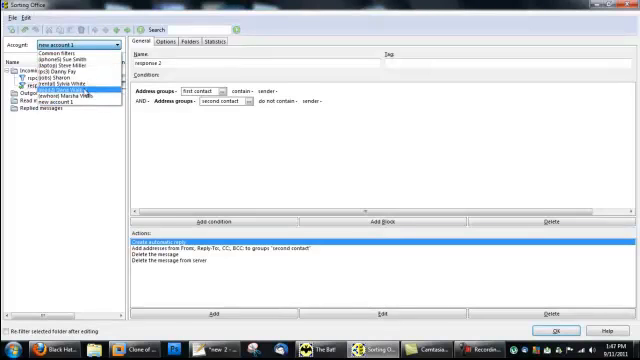
click(70, 95)
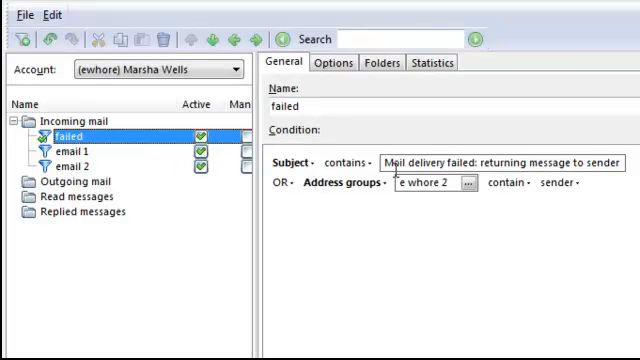
triple_click(490, 162)
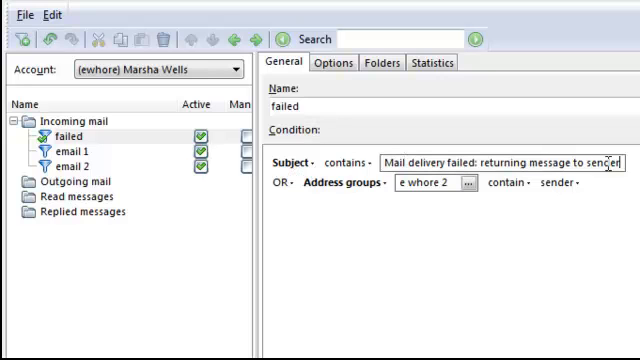
mouse_move(355, 190)
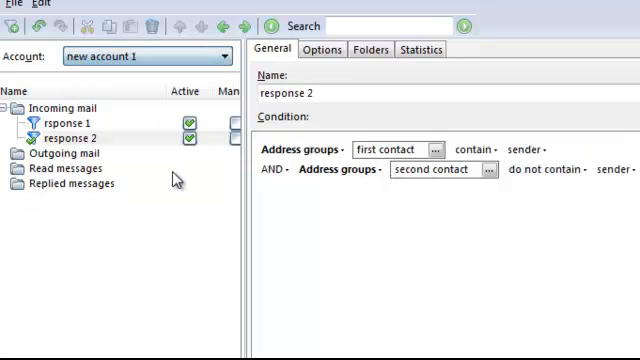
click(65, 108)
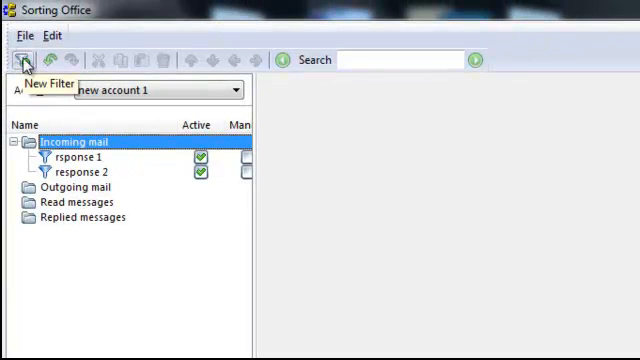
Step: Create a new incoming filter limited to specified folders, with only Inbox ticked
click(22, 59)
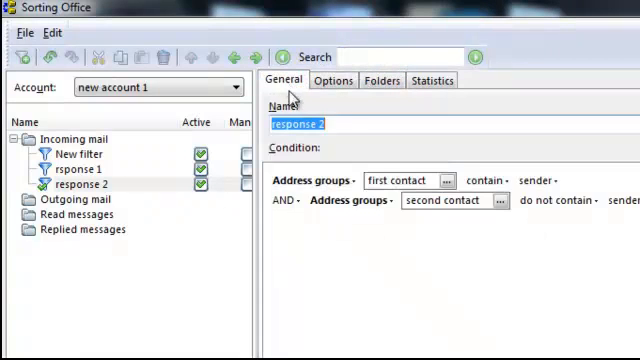
click(333, 81)
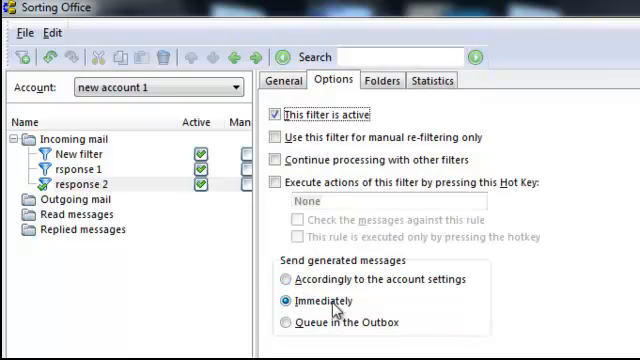
click(82, 187)
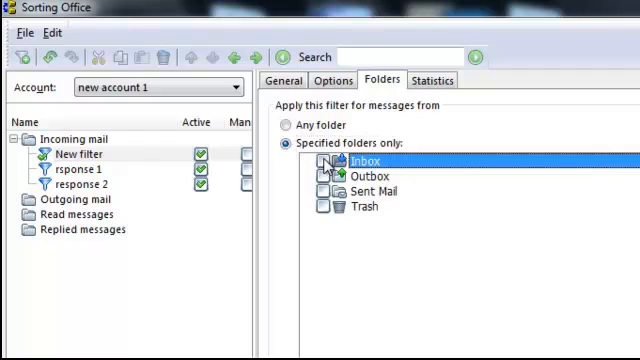
click(328, 161)
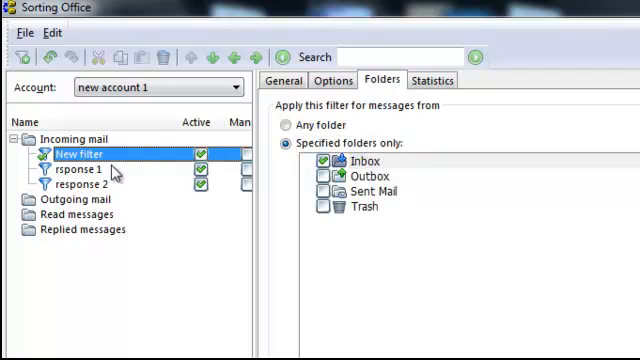
click(285, 80)
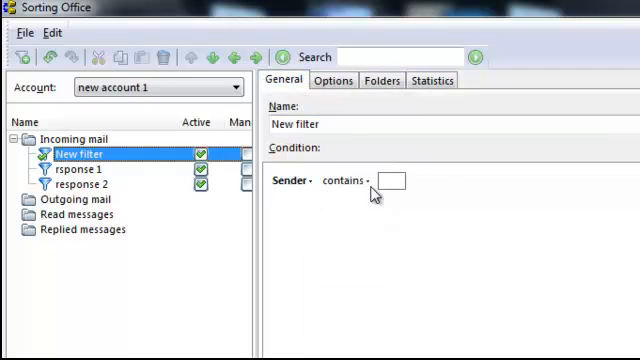
right_click(387, 181)
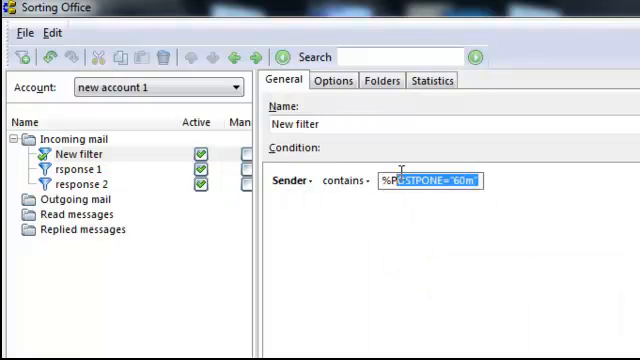
key(Delete)
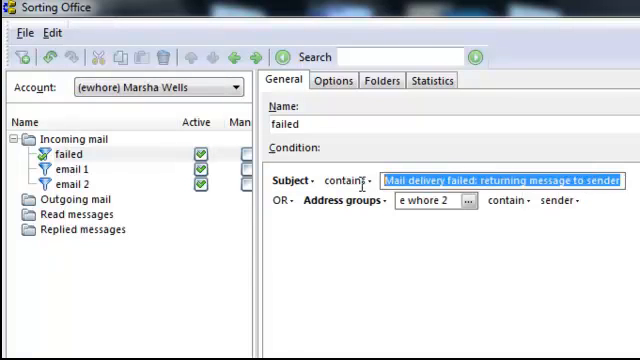
right_click(490, 181)
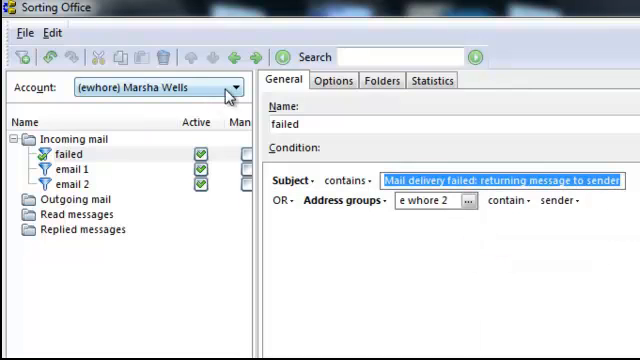
click(158, 87)
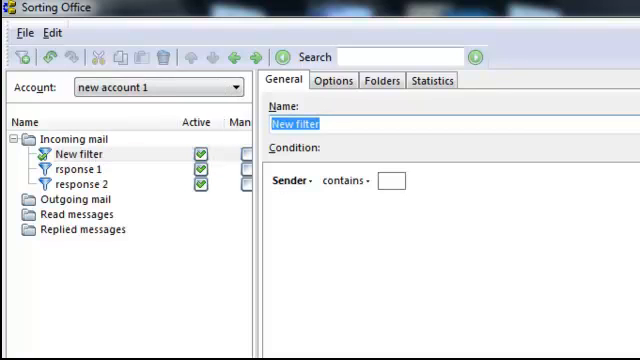
Step: Name the filter 'delete crap'
text(delet)
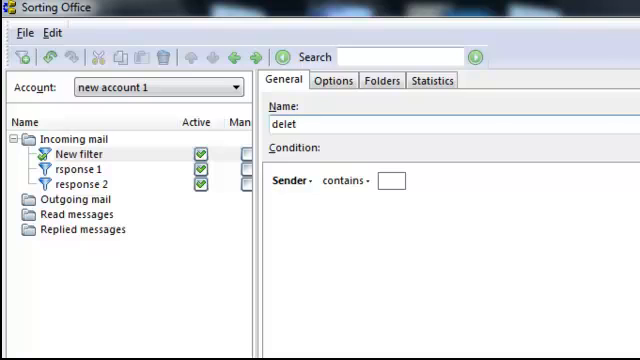
text(crap is)
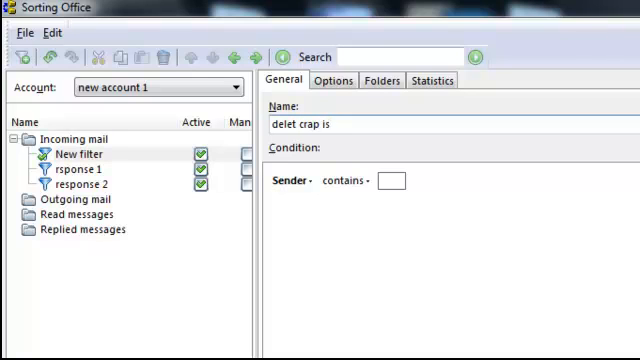
key(BackSpace)
text(e)
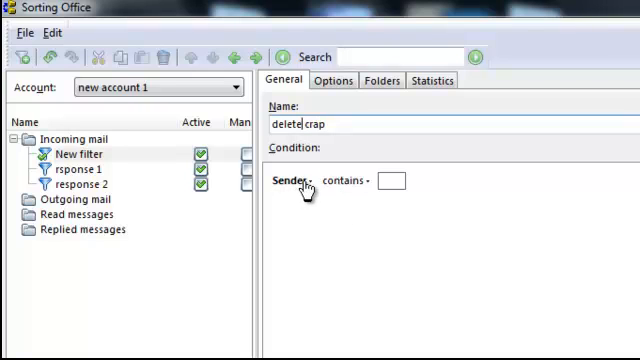
Step: Match subjects containing 'Mail delivery failed: returning message to sender'
click(297, 181)
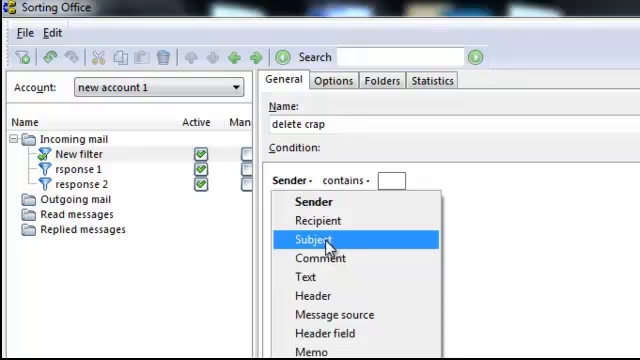
click(314, 240)
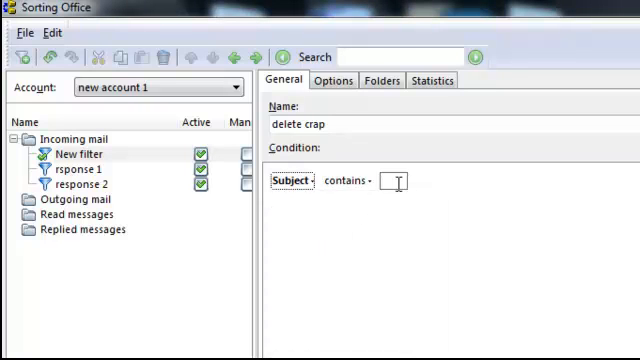
right_click(393, 182)
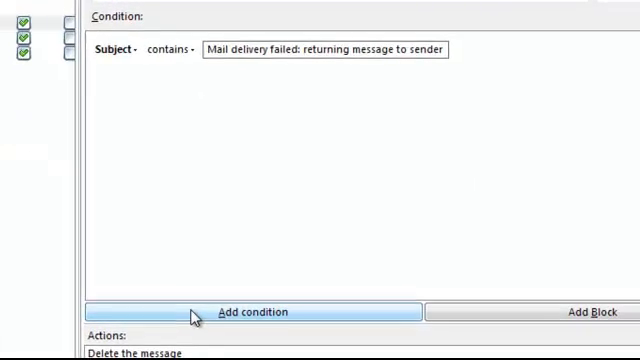
Step: Add an OR condition matching senders in the 'second contact' address group
click(251, 311)
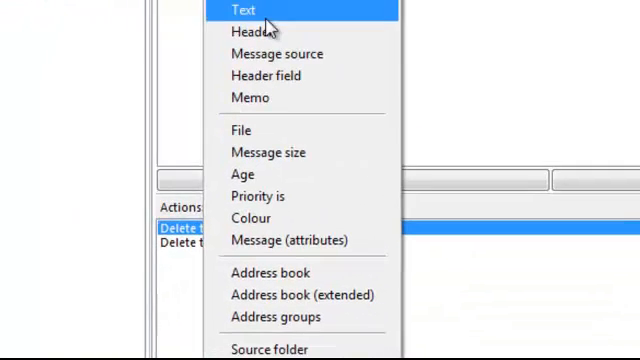
mouse_move(275, 317)
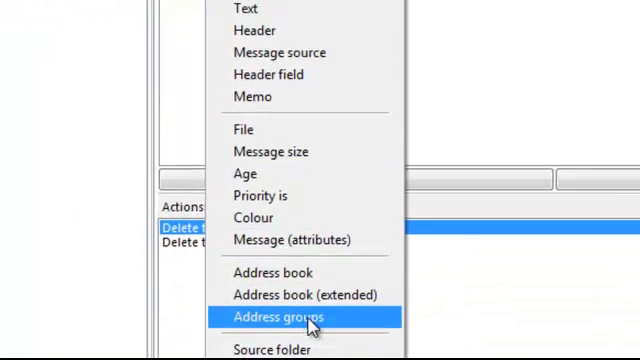
click(277, 317)
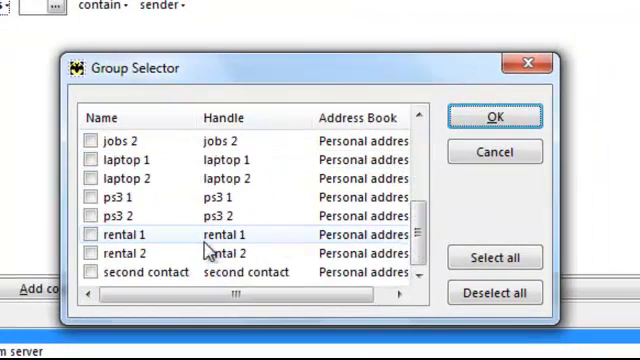
click(89, 272)
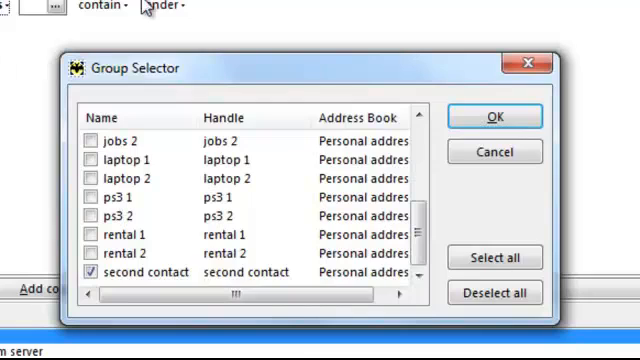
click(494, 117)
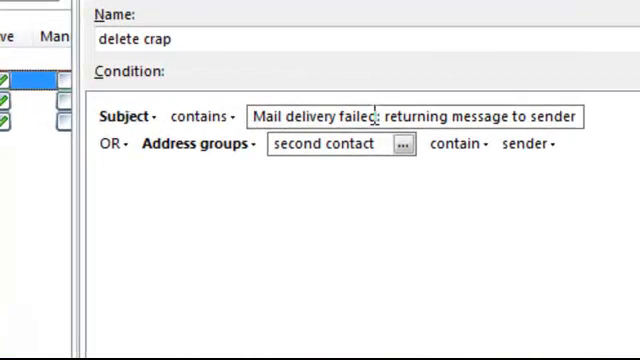
mouse_move(120, 160)
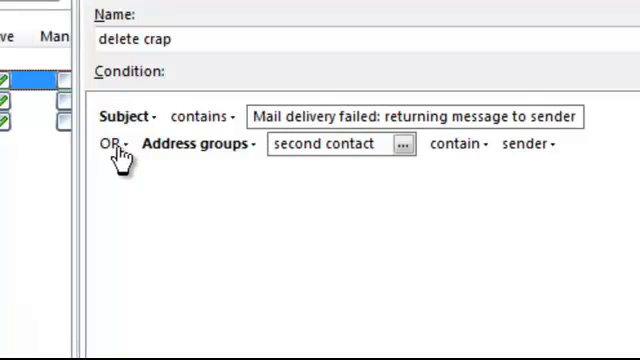
click(340, 144)
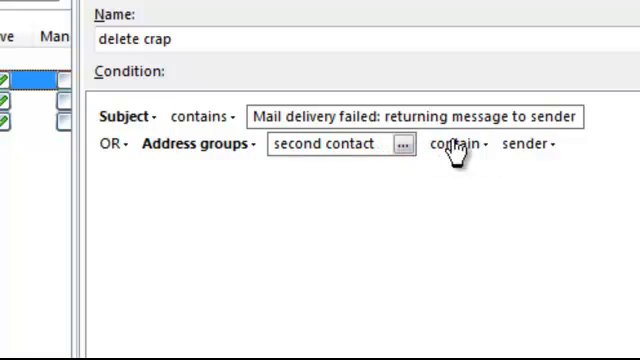
scroll(down, 3)
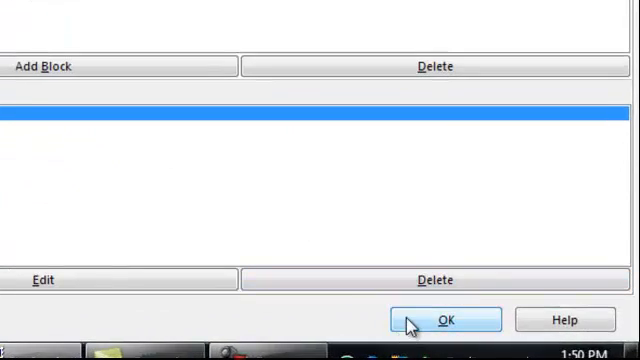
Step: Save the filter, close Sorting Office, and view the jobs account's Outbox sending replies
click(446, 320)
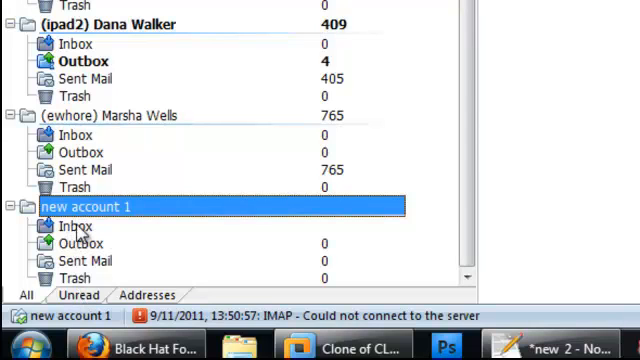
click(75, 226)
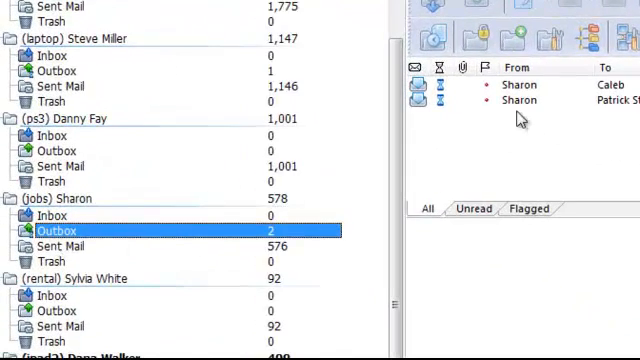
click(519, 84)
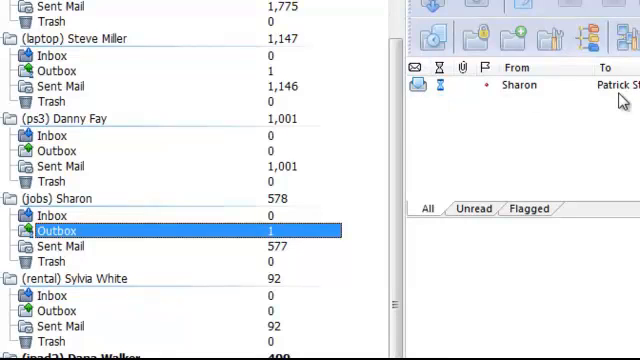
mouse_move(599, 95)
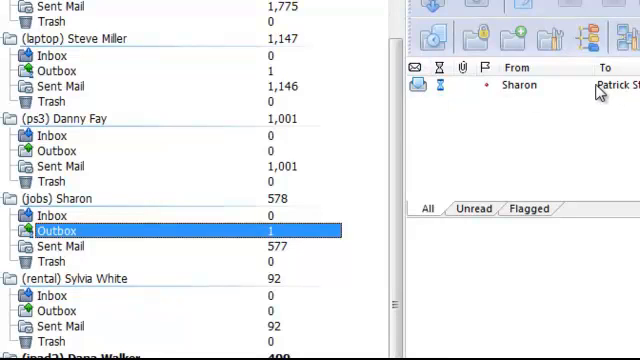